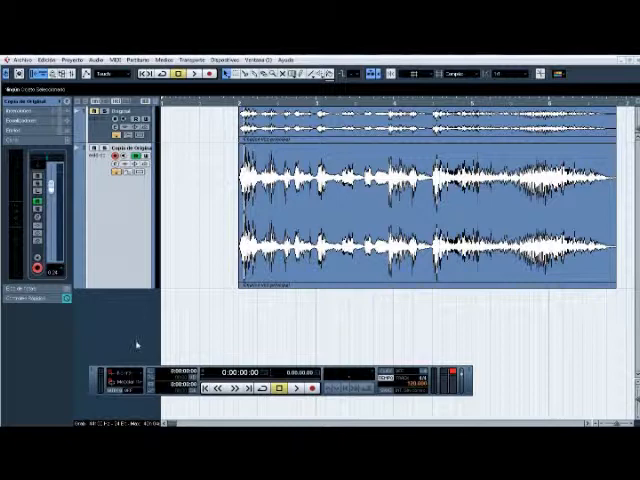
# Open the Archivo menu to reach the project's import commands
pyautogui.click(20, 57)
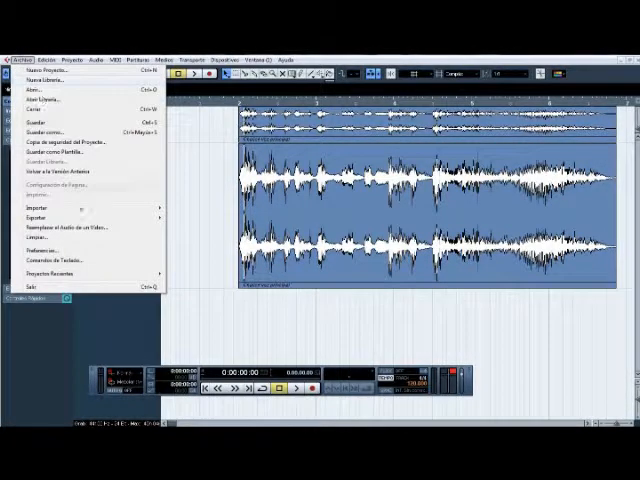